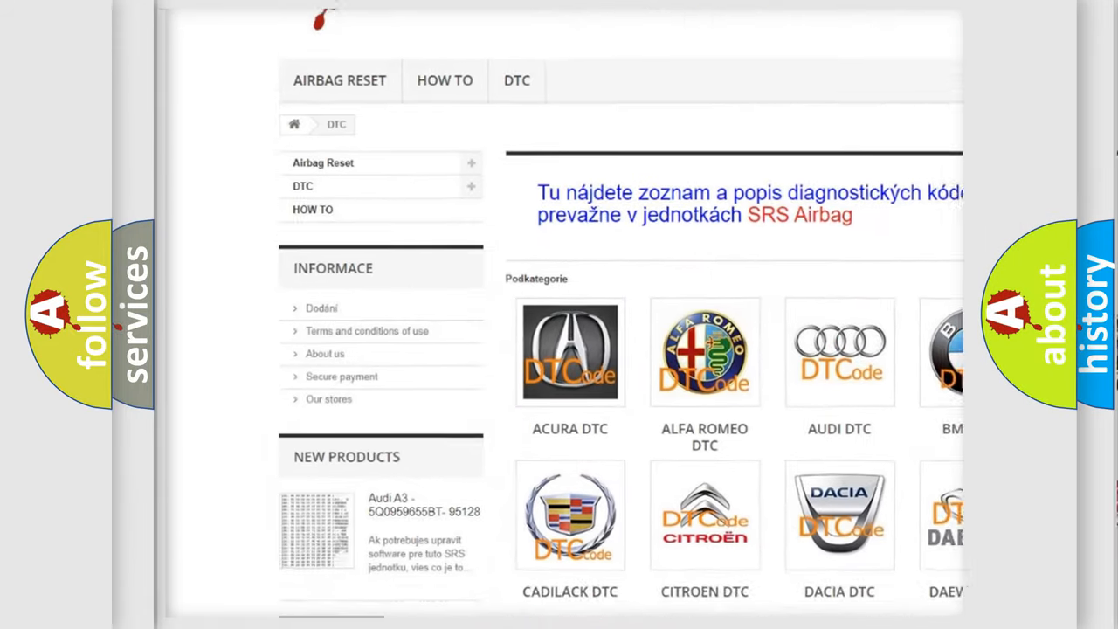
{"action": "scroll", "scroll_direction": "down", "scroll_amount": 3}
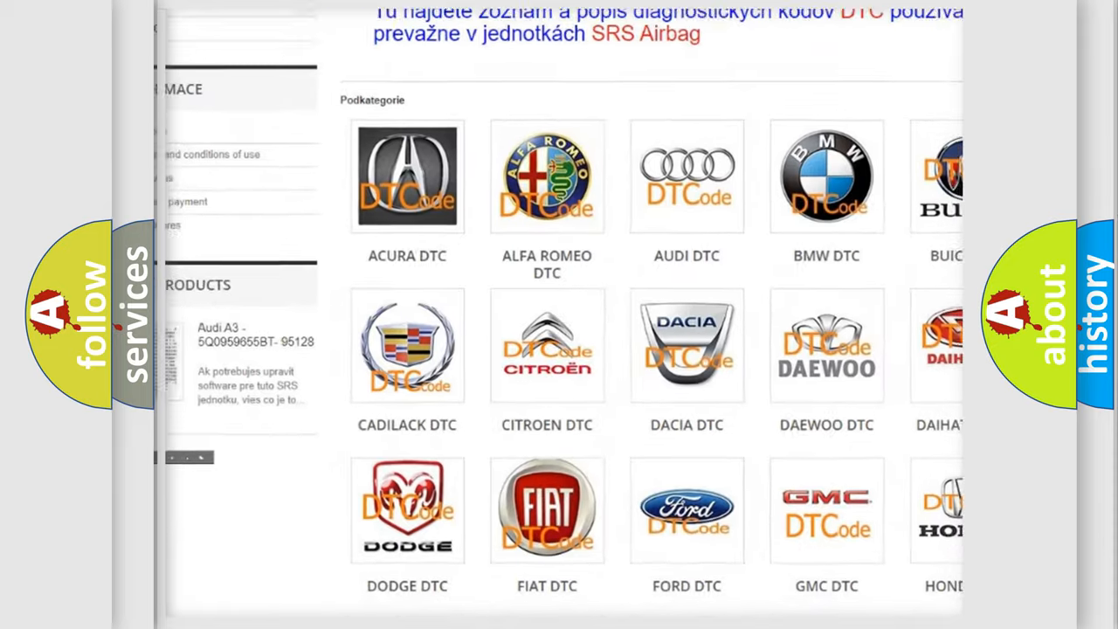
{"action": "scroll", "scroll_direction": "down", "scroll_amount": 3}
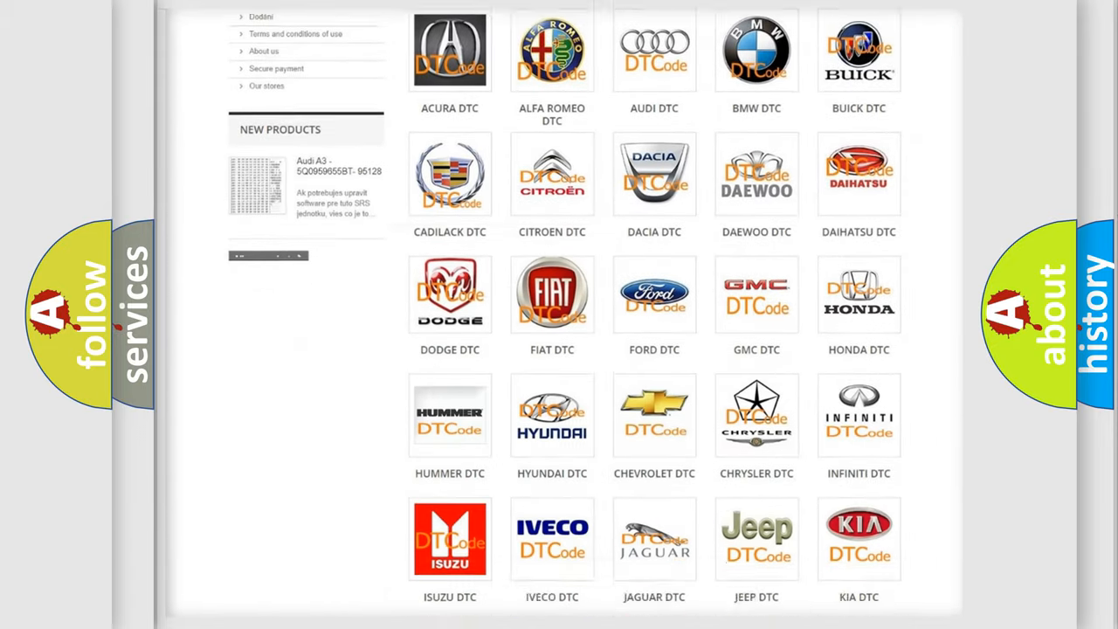
{"action": "scroll", "scroll_direction": "down", "scroll_amount": 3}
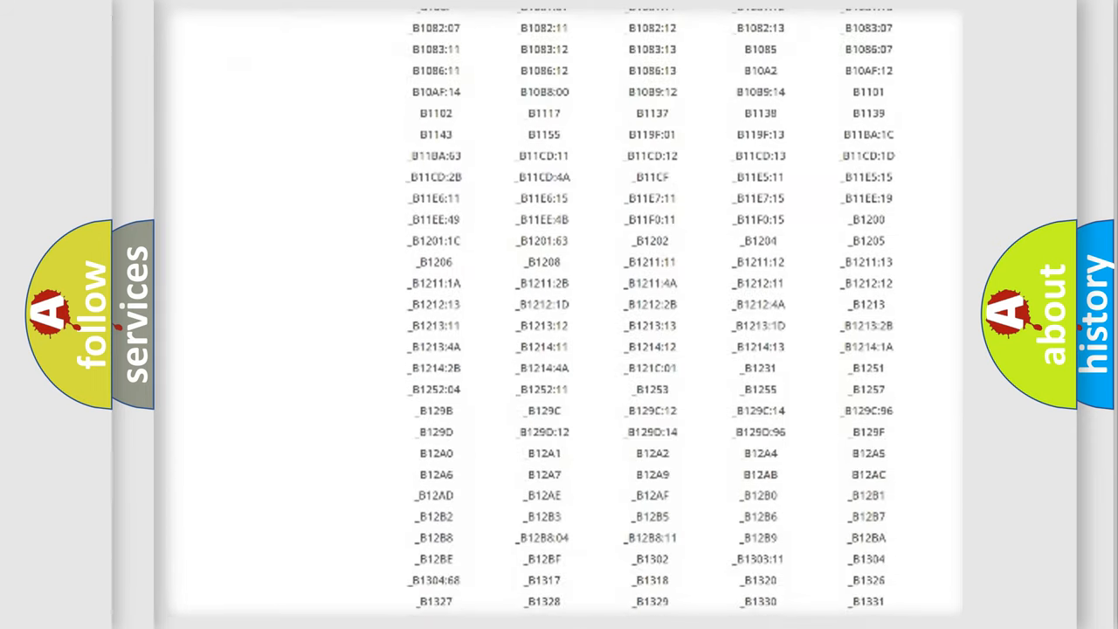
{"action": "scroll", "scroll_direction": "down", "scroll_amount": 3}
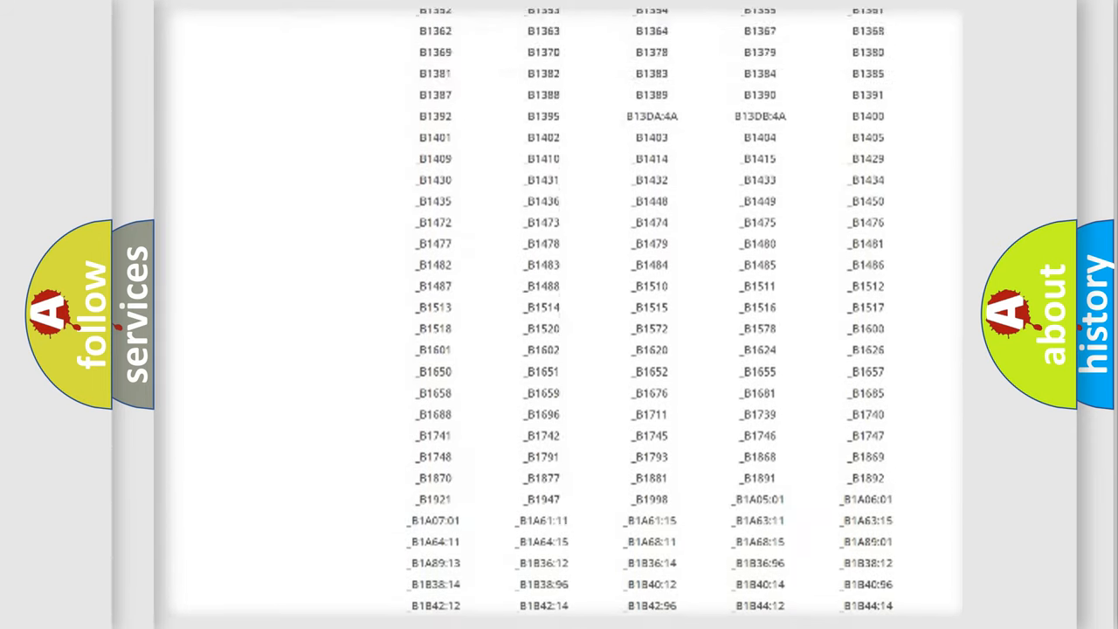